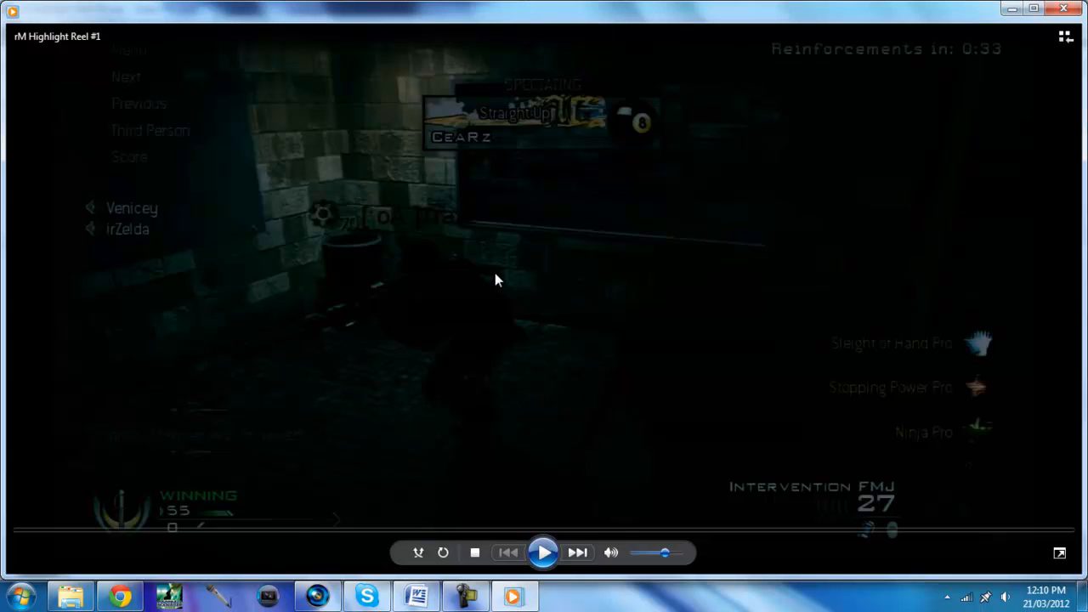
Split the gameplay event at the reload into short separate pieces around 00:00:07.19.
{"action": "left_click", "coordinate": [544, 553]}
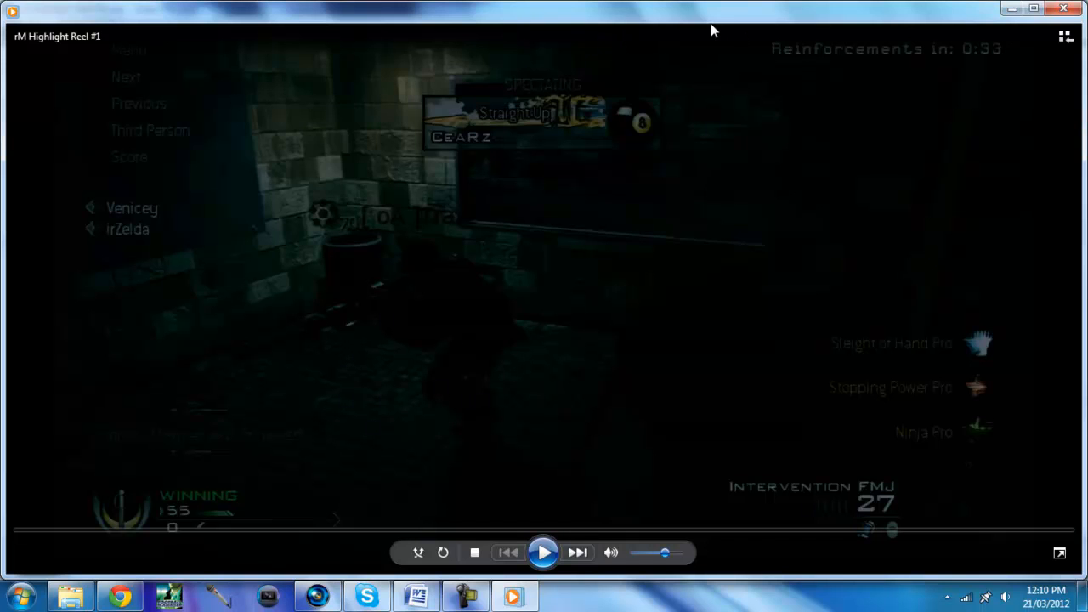
{"action": "mouse_move", "coordinate": [496, 401]}
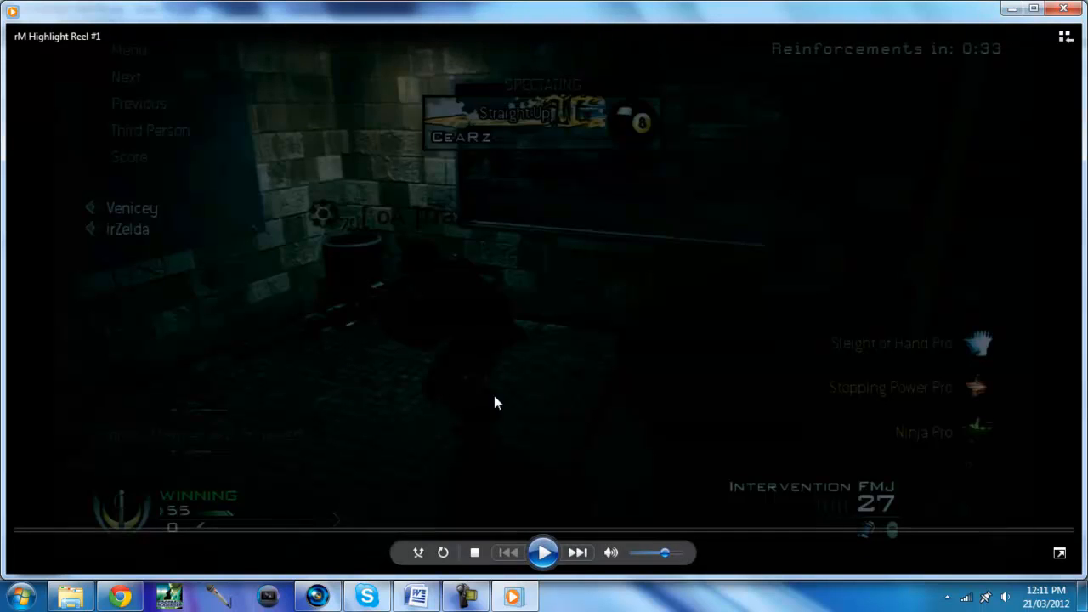
{"action": "mouse_move", "coordinate": [551, 482]}
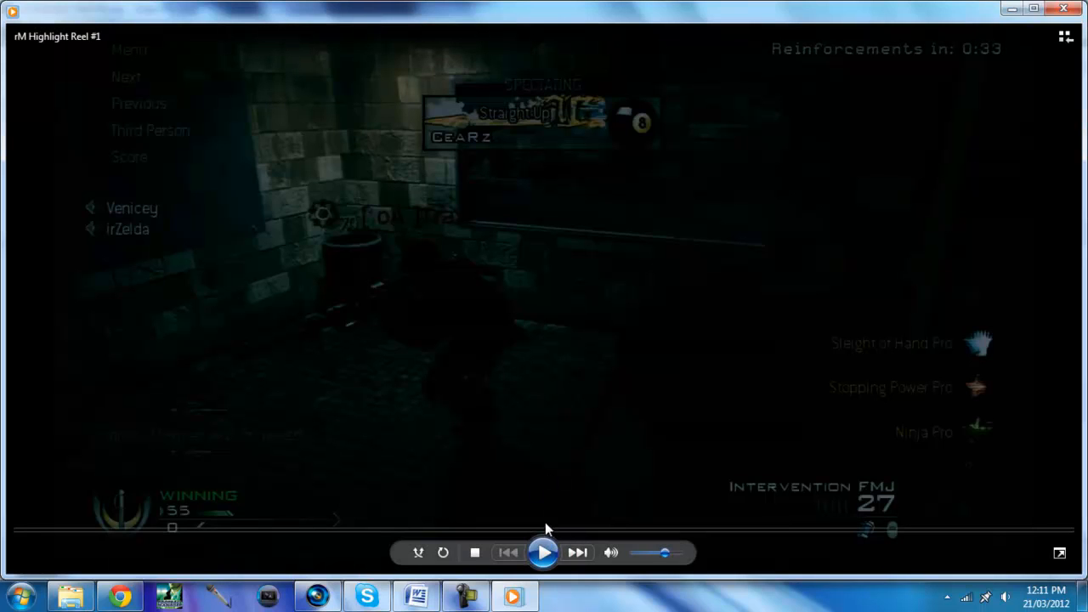
{"action": "left_click", "coordinate": [544, 552]}
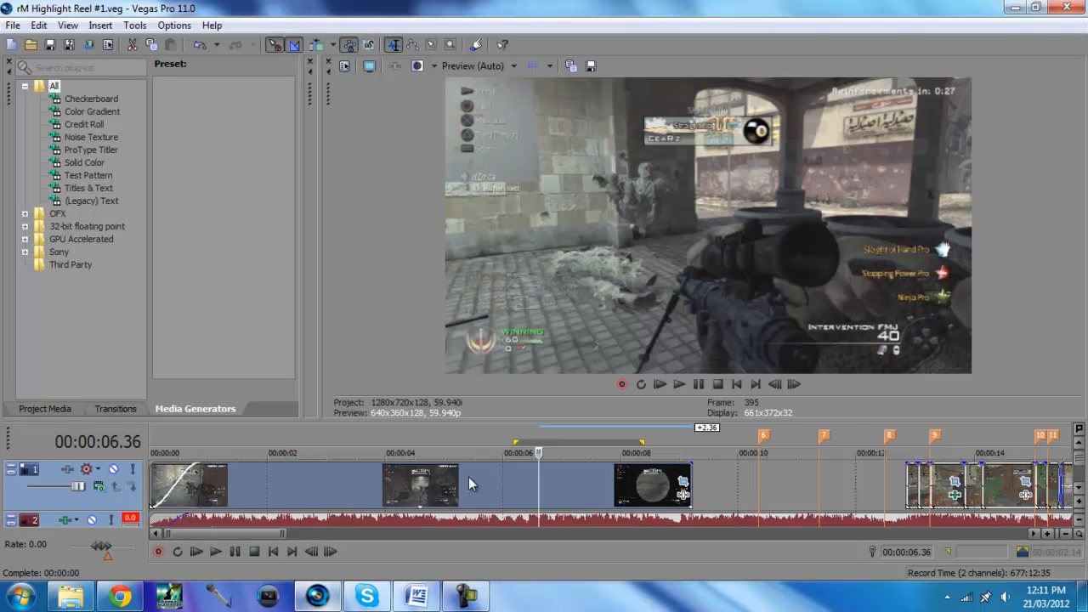
{"action": "mouse_move", "coordinate": [350, 475]}
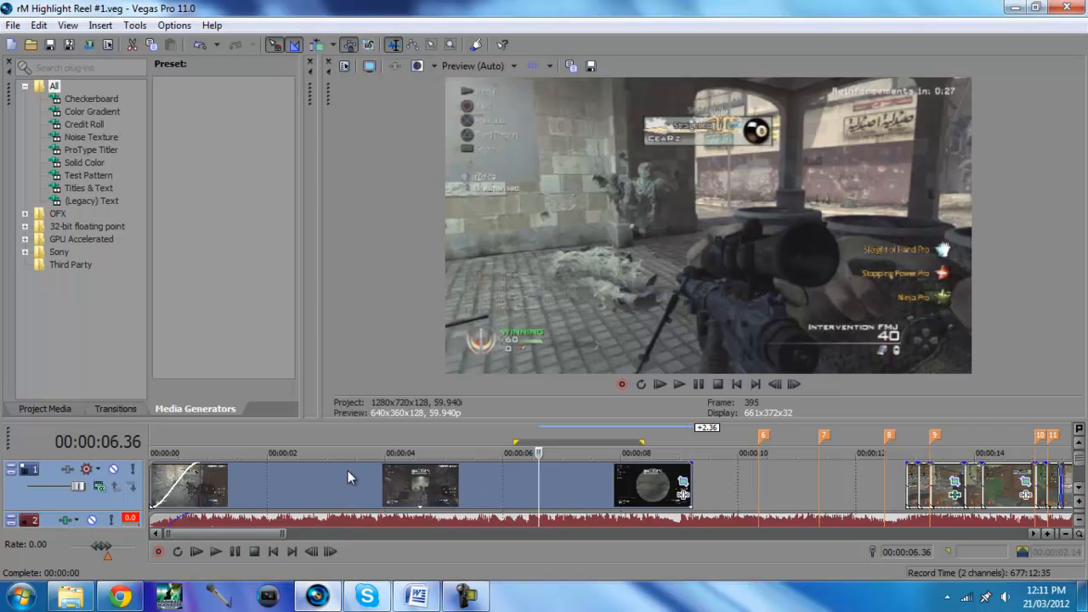
{"action": "mouse_move", "coordinate": [518, 489]}
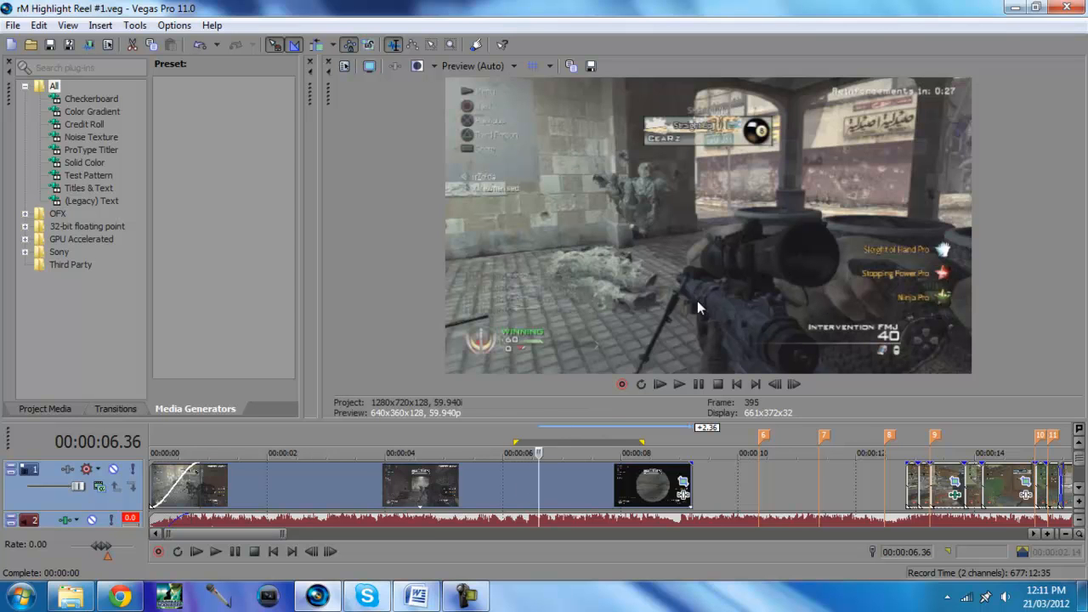
{"action": "mouse_move", "coordinate": [744, 319]}
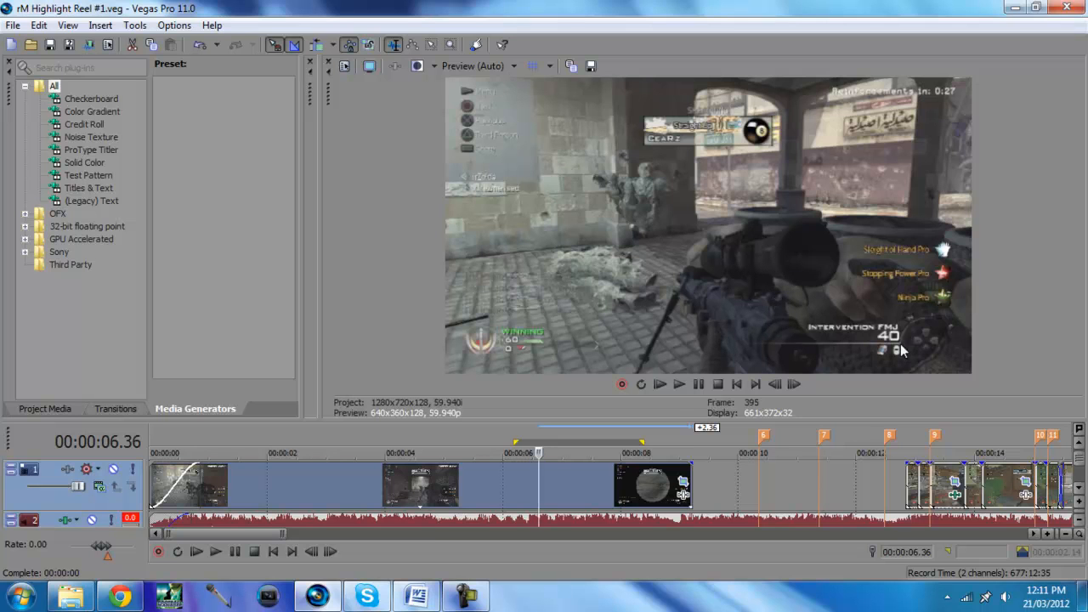
{"action": "mouse_move", "coordinate": [591, 496]}
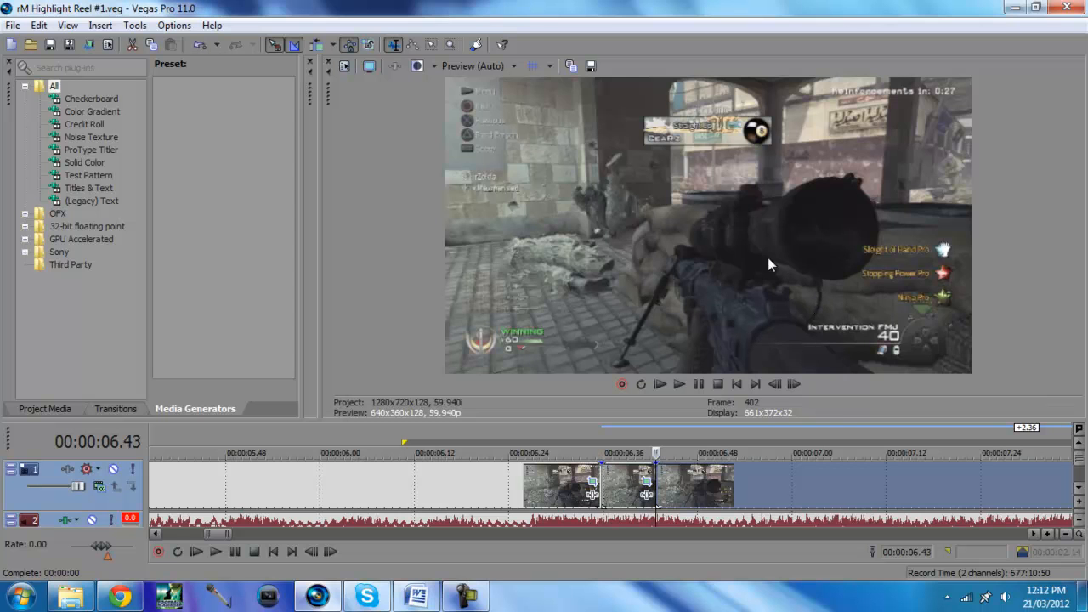
{"action": "mouse_move", "coordinate": [644, 475]}
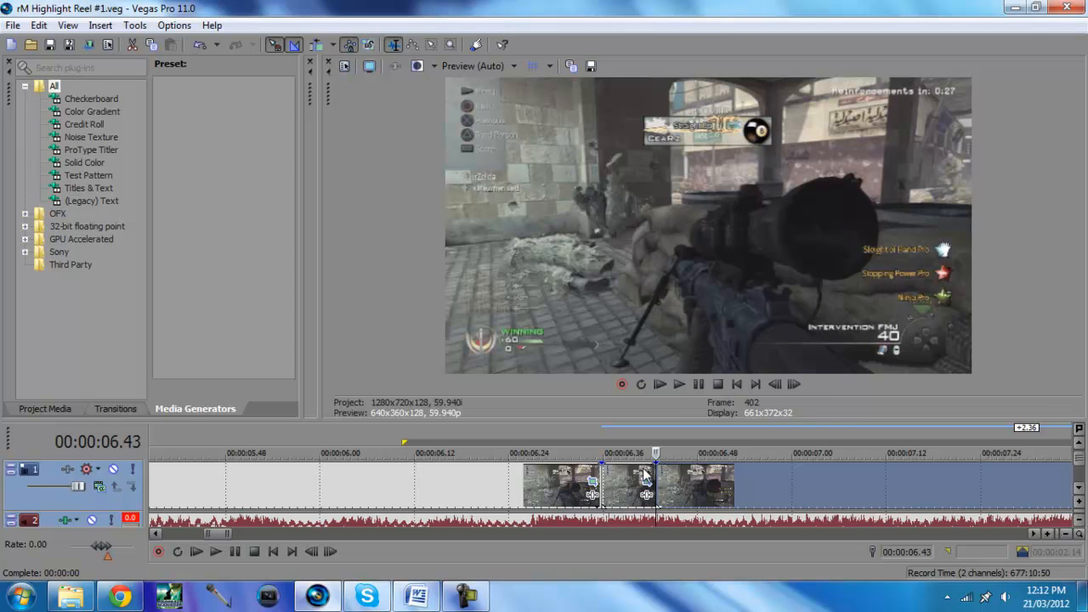
{"action": "mouse_move", "coordinate": [676, 475]}
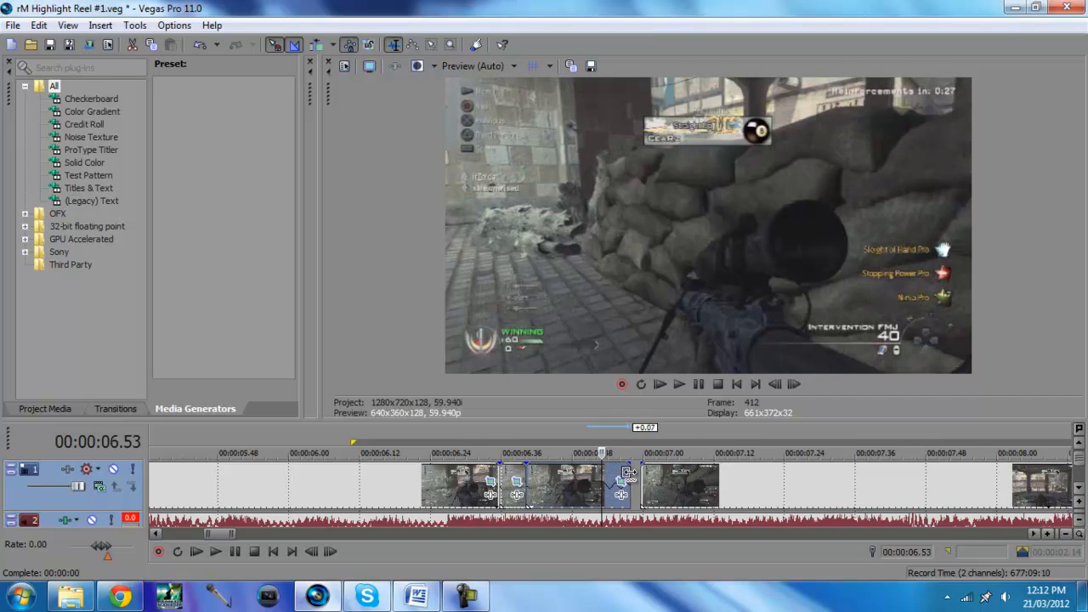
{"action": "mouse_move", "coordinate": [618, 476]}
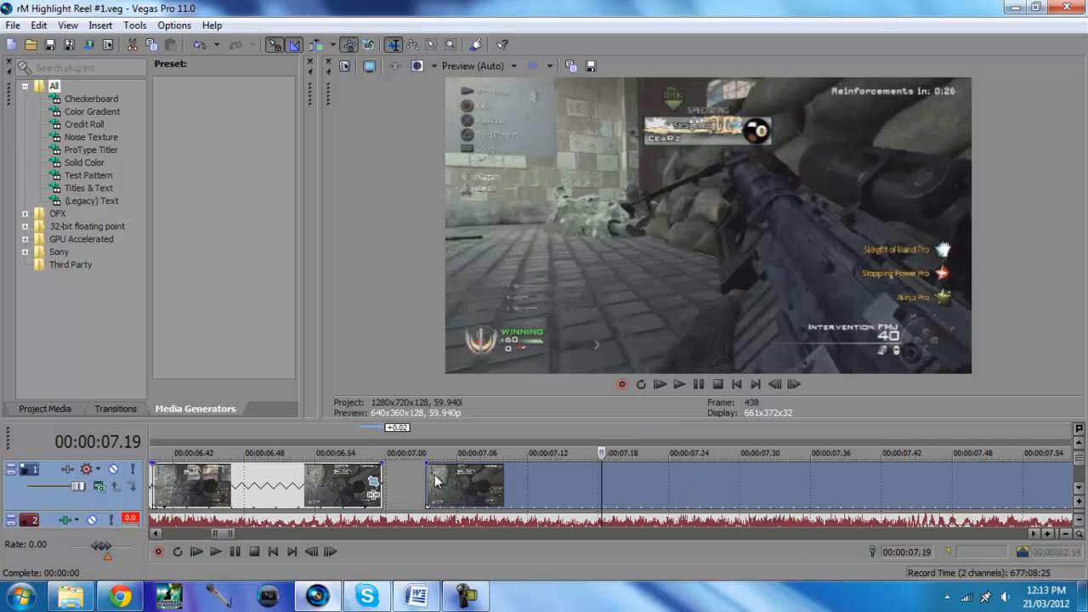
{"action": "mouse_move", "coordinate": [621, 485]}
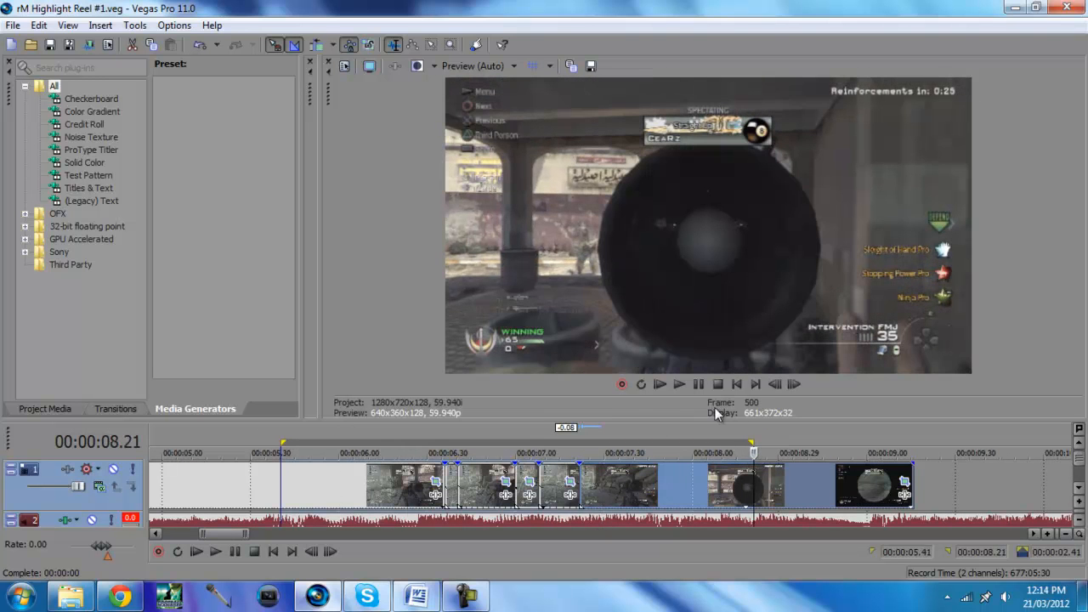
{"action": "mouse_move", "coordinate": [483, 503]}
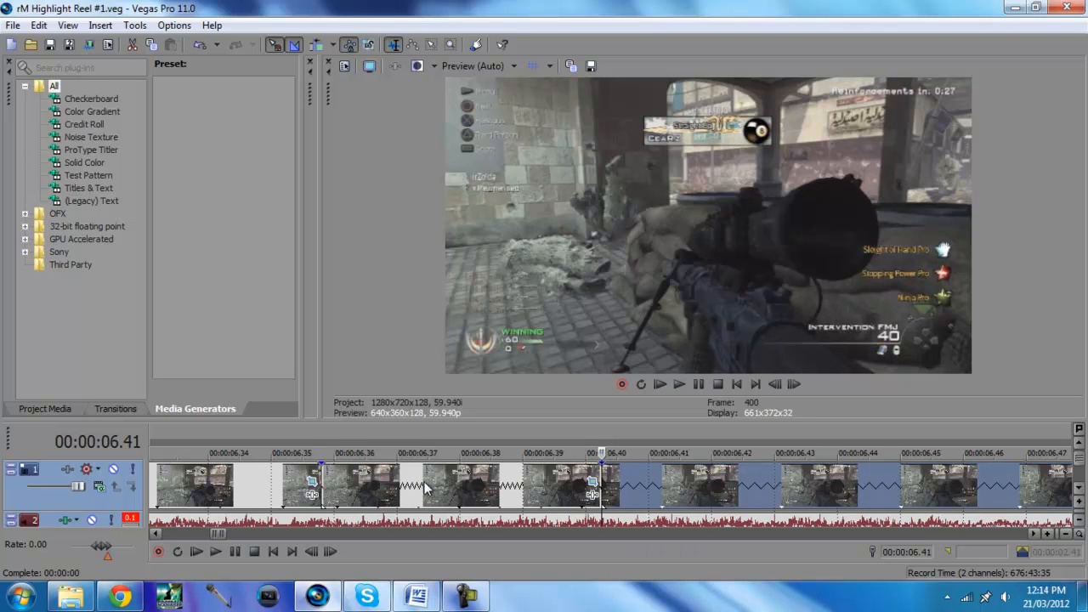
{"action": "mouse_move", "coordinate": [831, 332]}
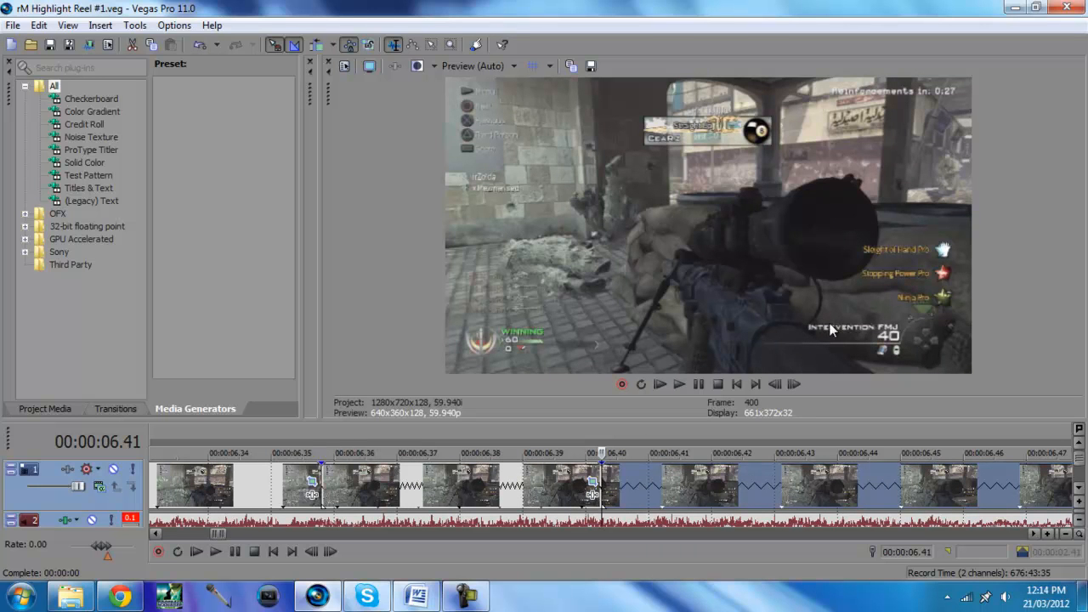
{"action": "mouse_move", "coordinate": [643, 499]}
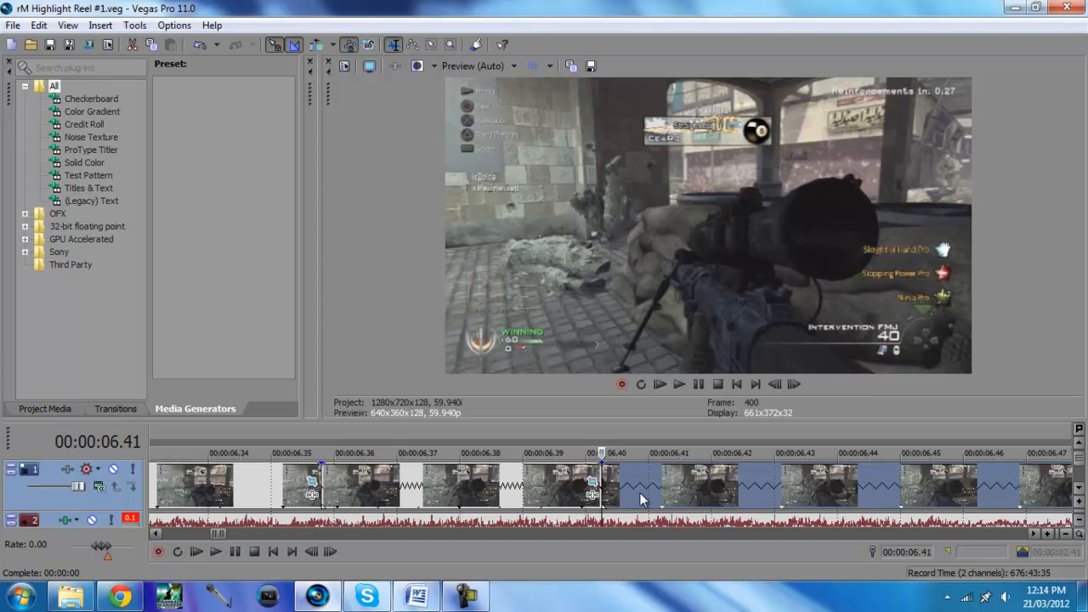
{"action": "mouse_move", "coordinate": [547, 489]}
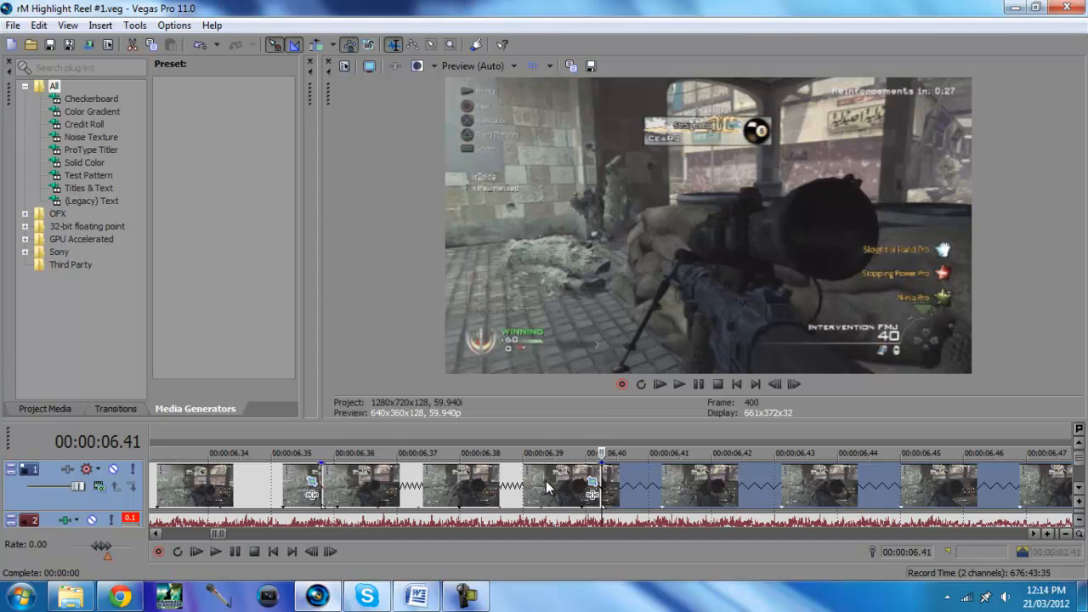
{"action": "mouse_move", "coordinate": [629, 334]}
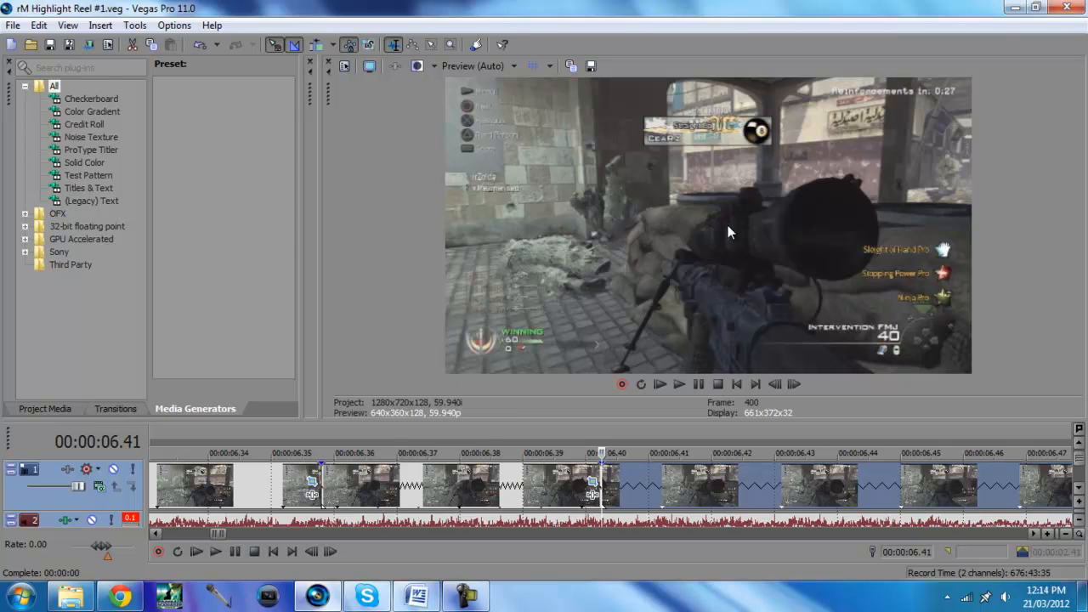
{"action": "mouse_move", "coordinate": [572, 421]}
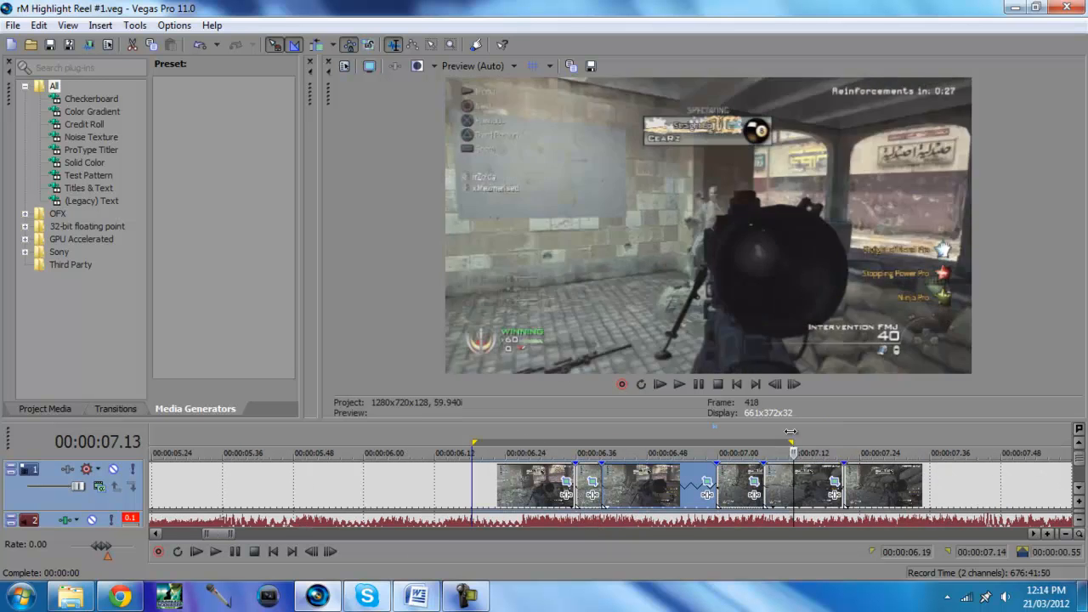
{"action": "left_click", "coordinate": [678, 384]}
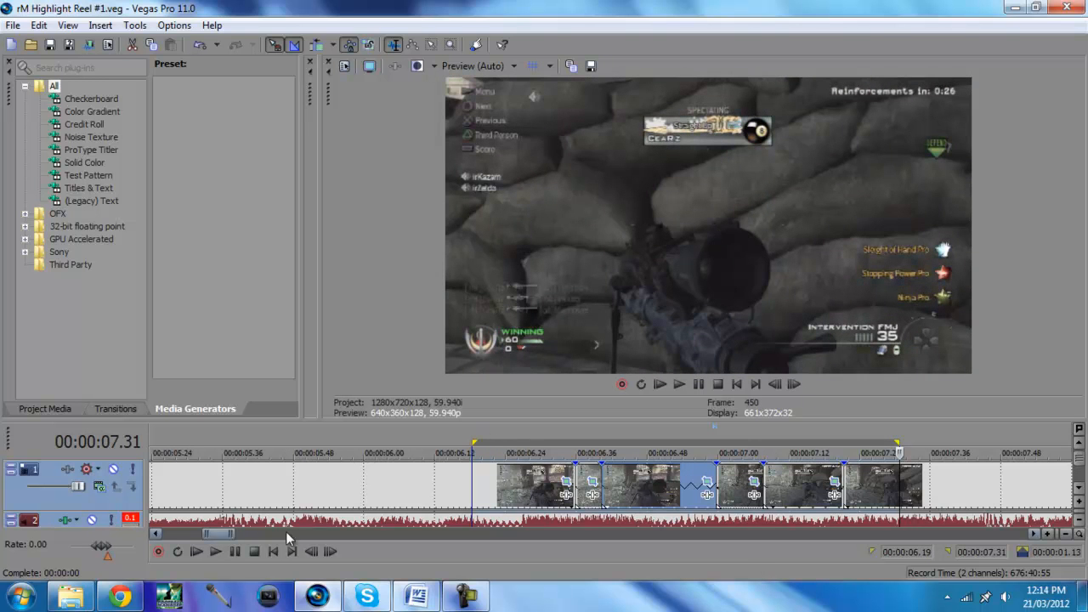
{"action": "mouse_move", "coordinate": [591, 245]}
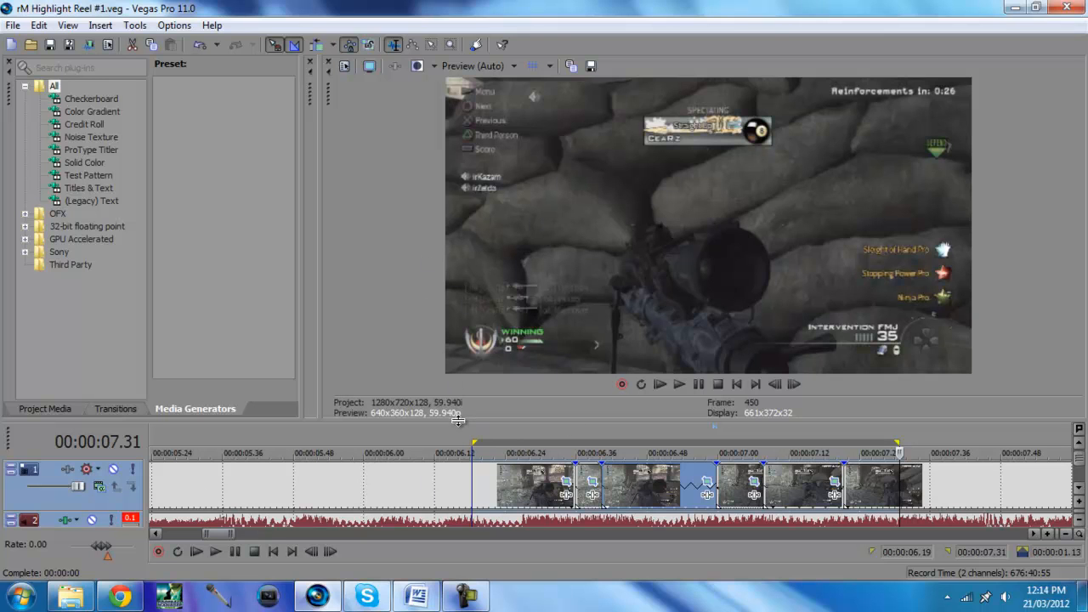
{"action": "mouse_move", "coordinate": [490, 576]}
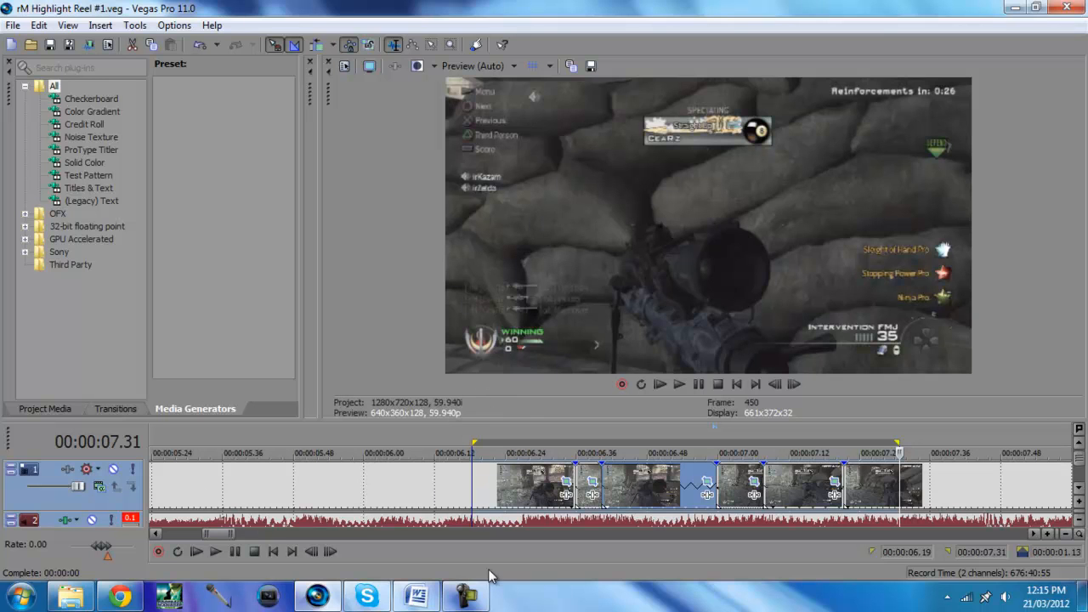
{"action": "mouse_move", "coordinate": [581, 486]}
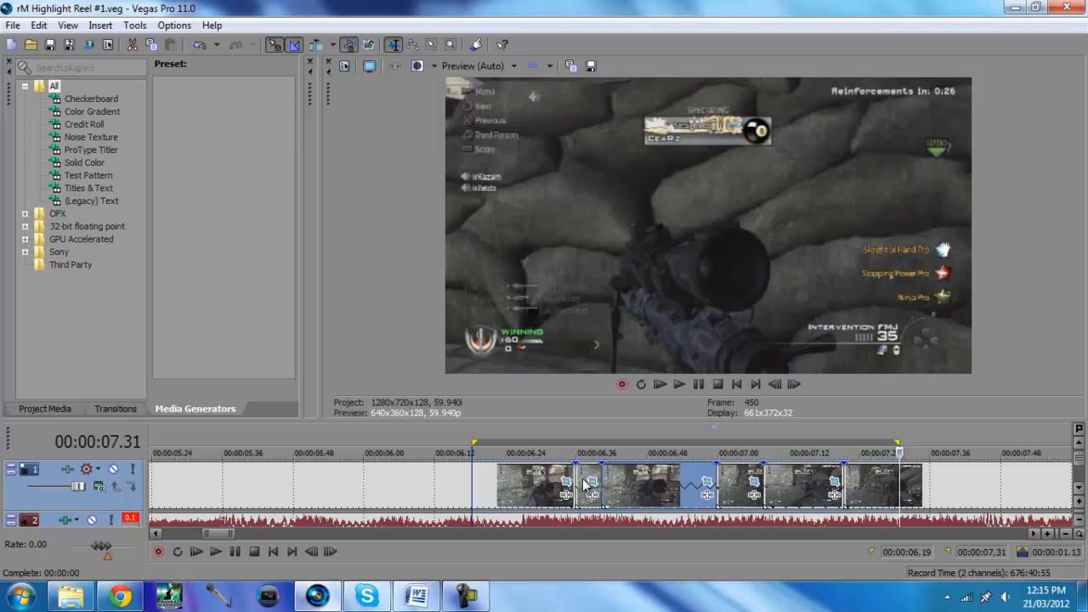
{"action": "mouse_move", "coordinate": [588, 479]}
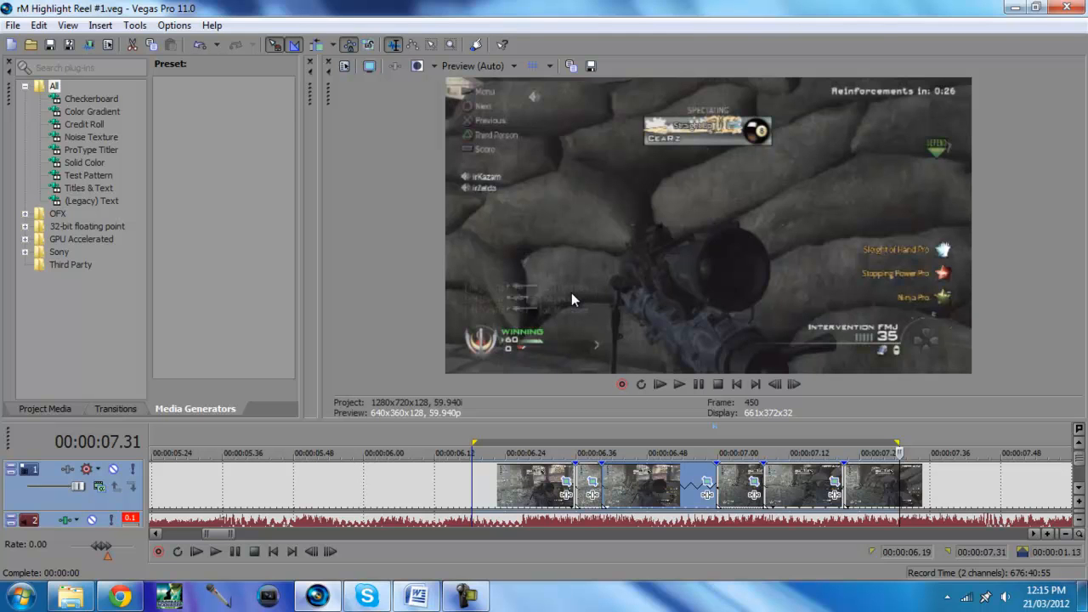
{"action": "mouse_move", "coordinate": [592, 483]}
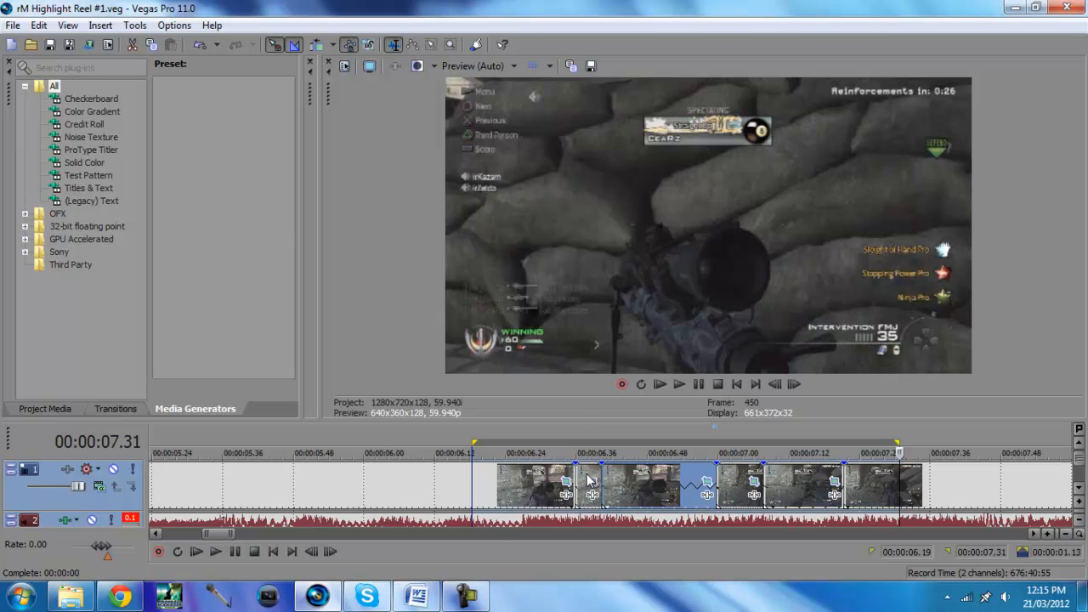
{"action": "mouse_move", "coordinate": [661, 484]}
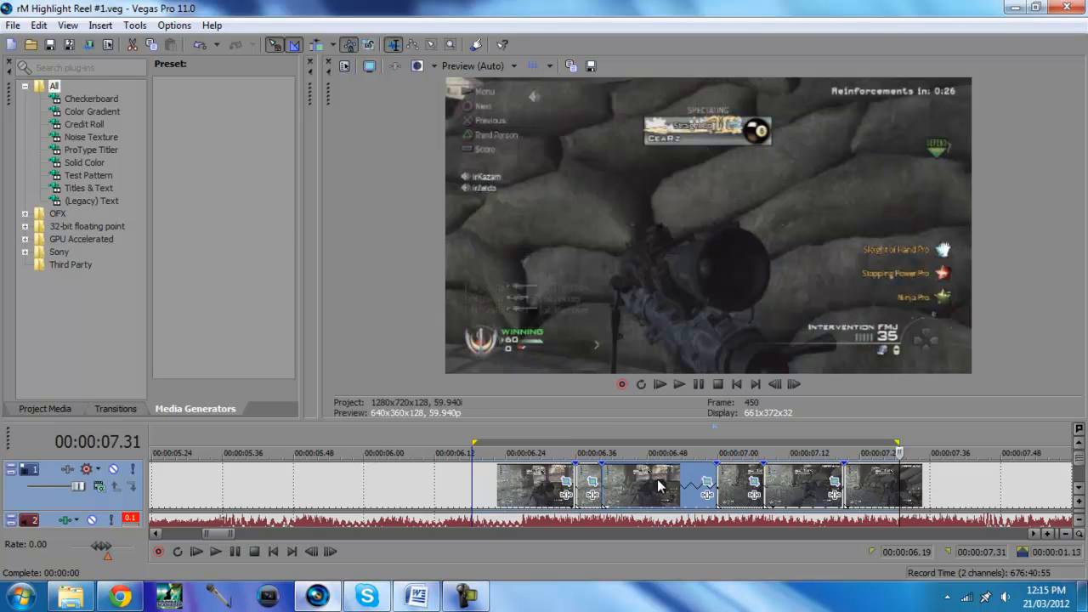
{"action": "mouse_move", "coordinate": [604, 449]}
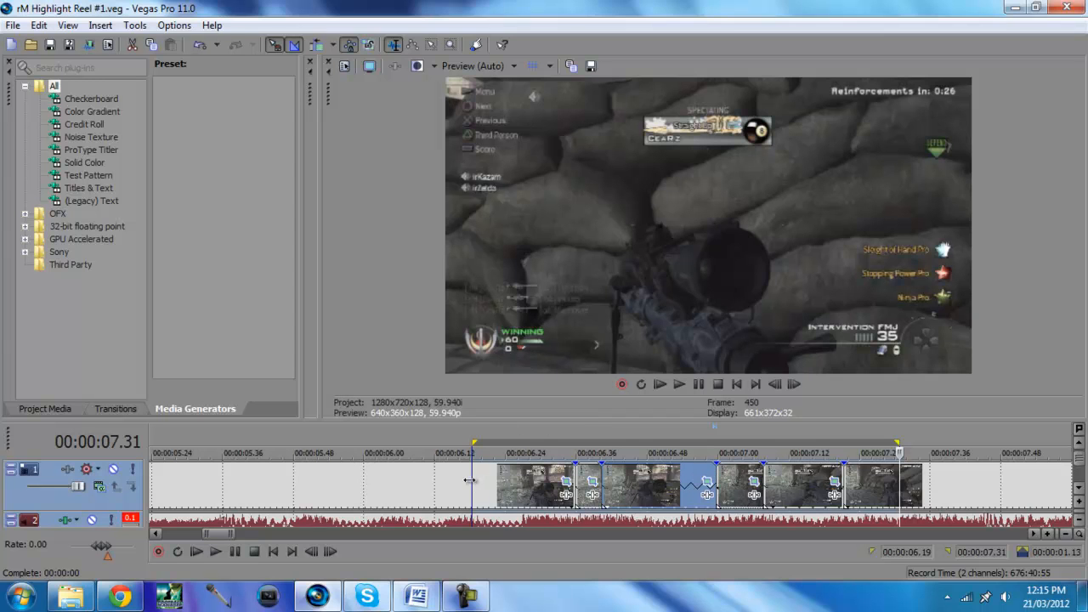
{"action": "mouse_move", "coordinate": [672, 510]}
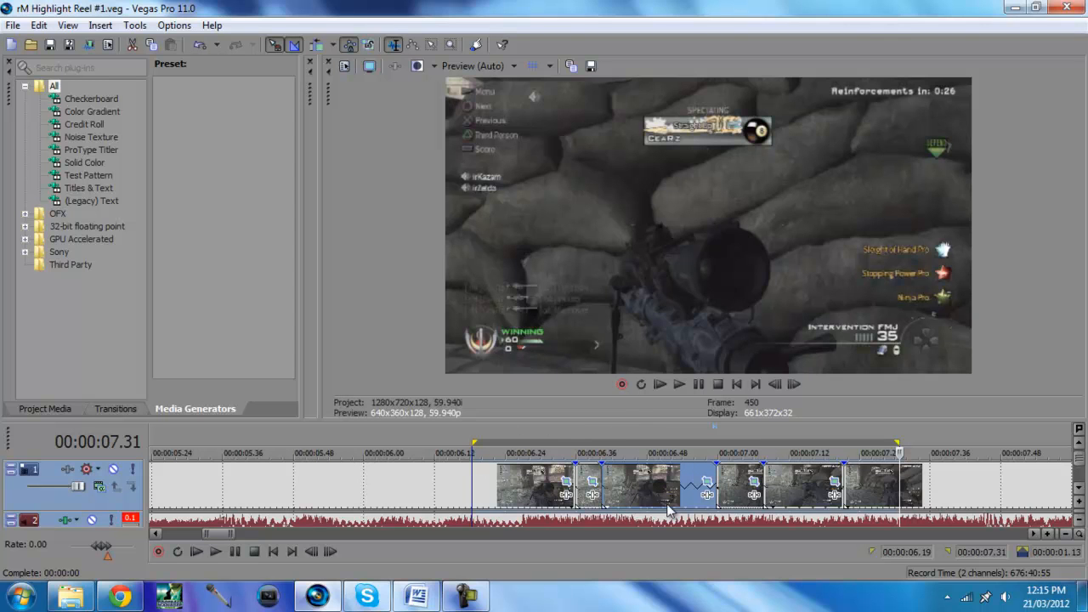
{"action": "mouse_move", "coordinate": [609, 479]}
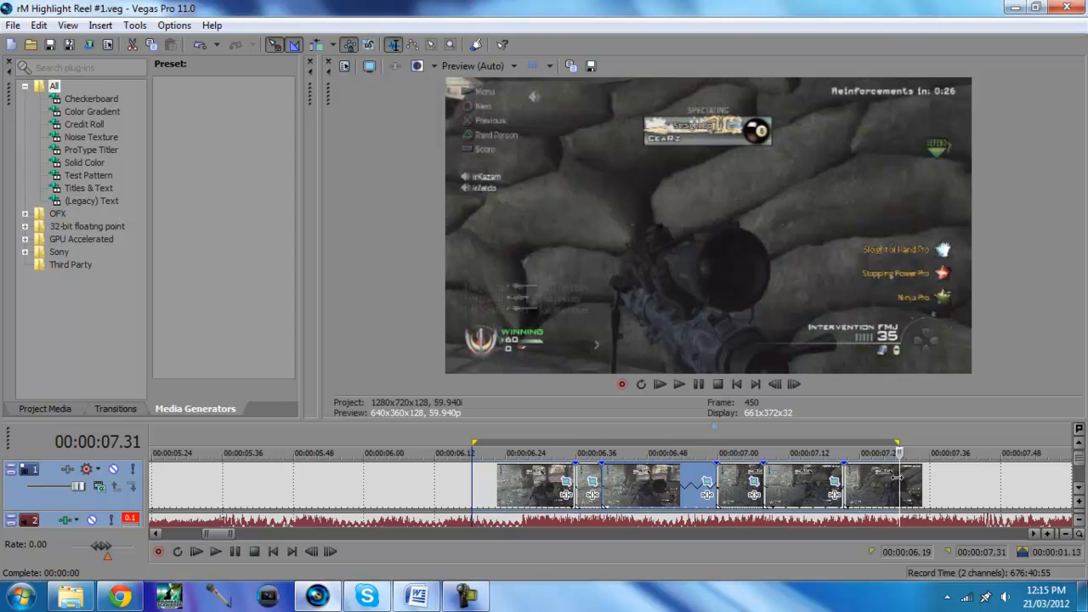
{"action": "mouse_move", "coordinate": [413, 207]}
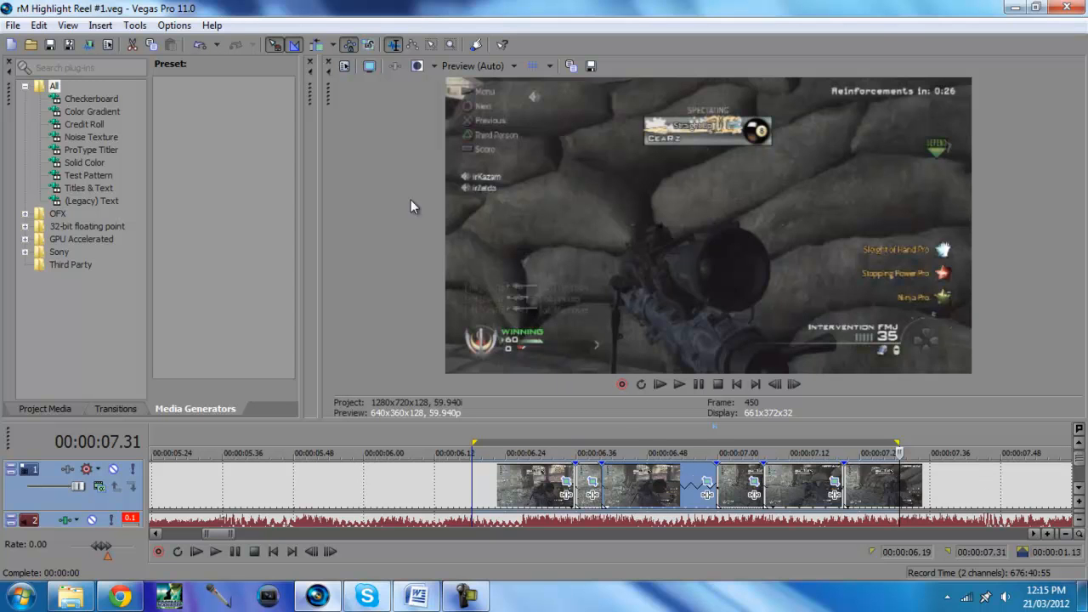
{"action": "mouse_move", "coordinate": [397, 421]}
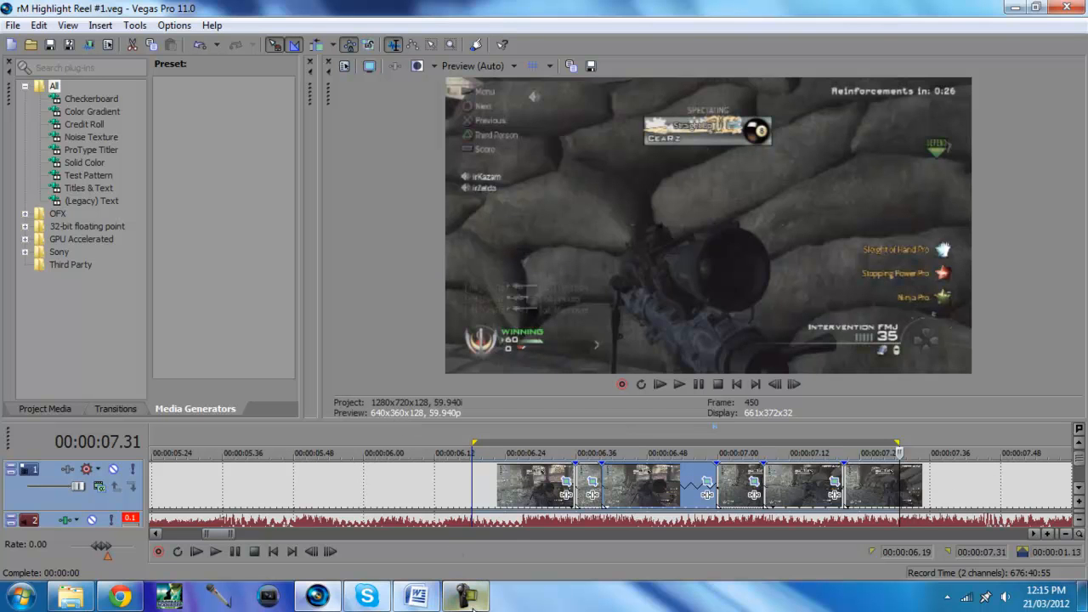
{"action": "mouse_move", "coordinate": [576, 422]}
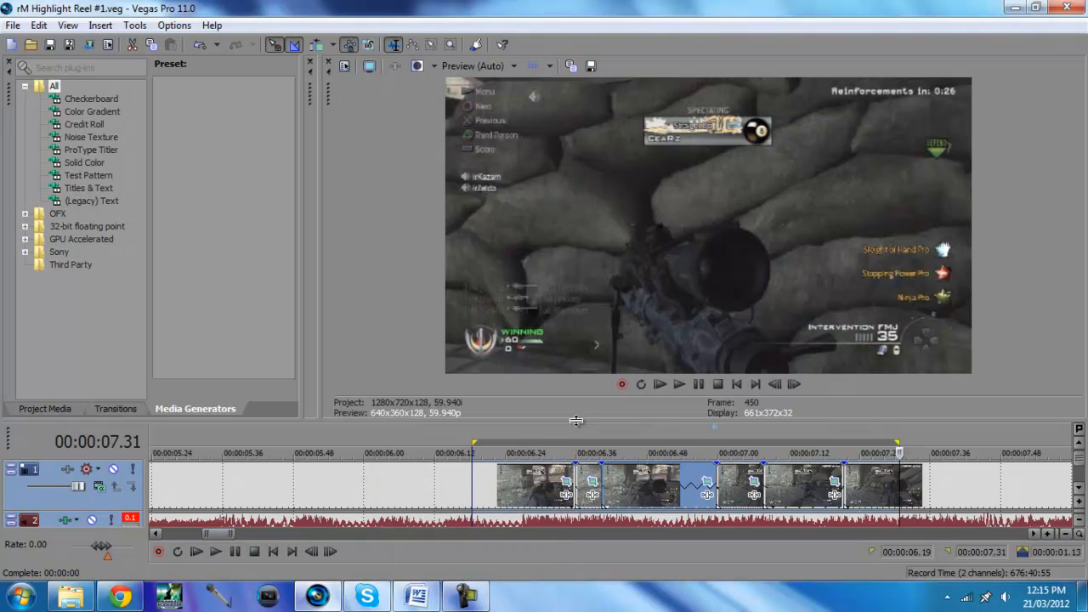
{"action": "mouse_move", "coordinate": [586, 434]}
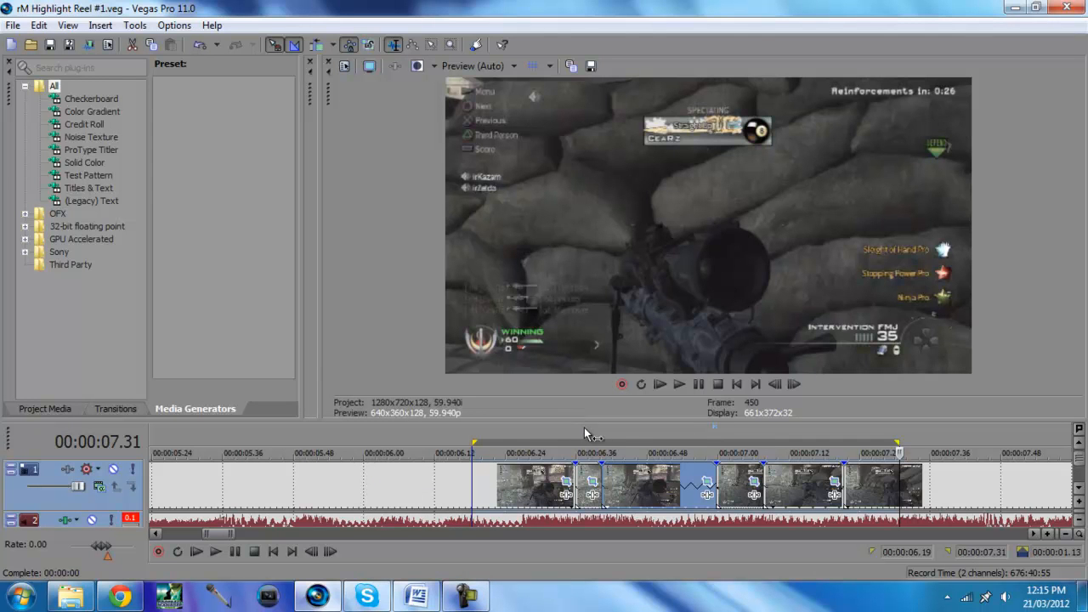